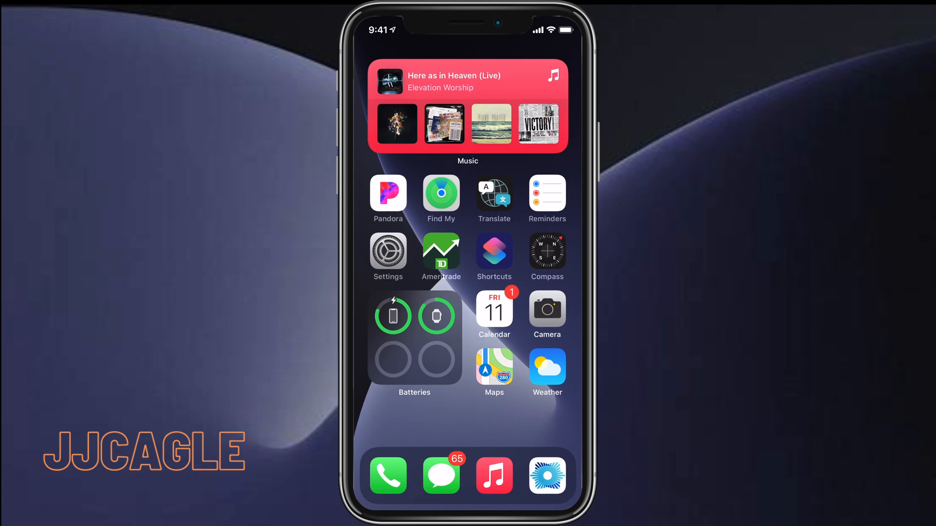
Launch the Settings app from the iPhone home screen
left_click(387, 253)
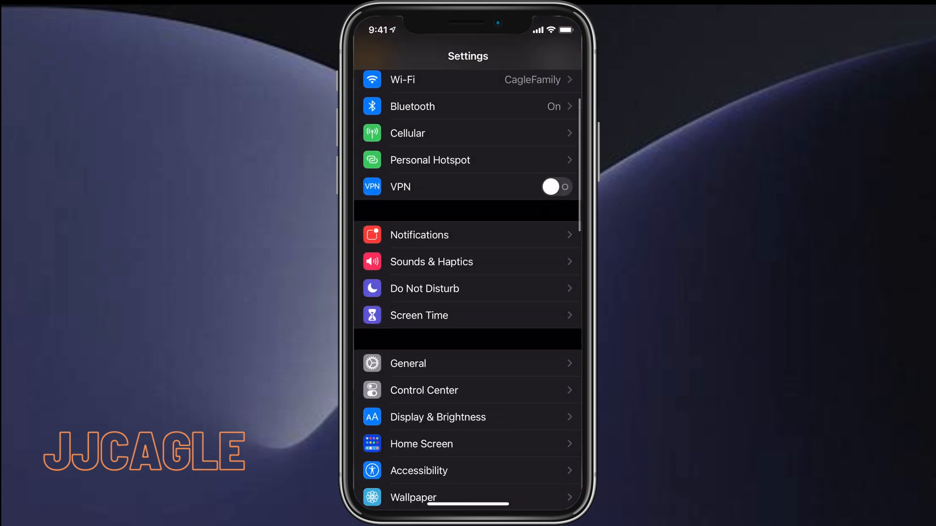
Open Control Center settings and scroll Included Controls to NFC Tag Reader
left_click(423, 391)
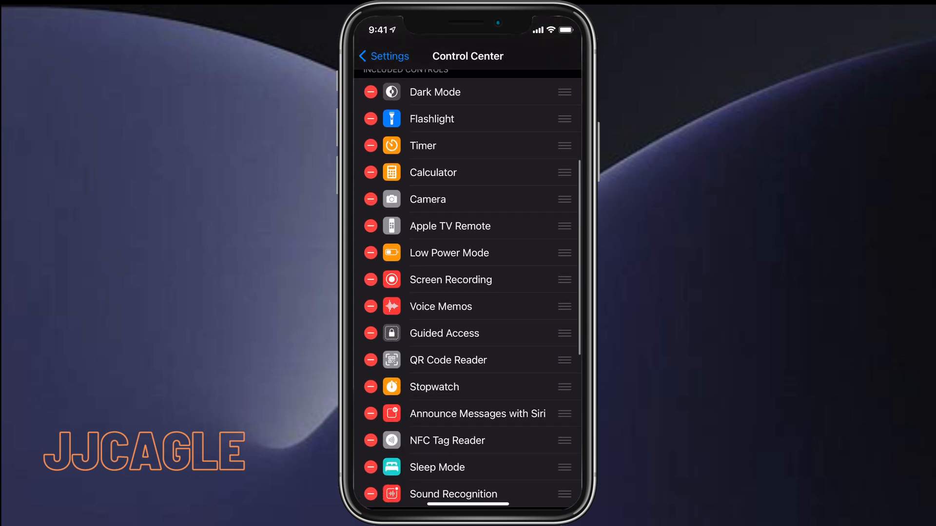
scroll("down", 3)
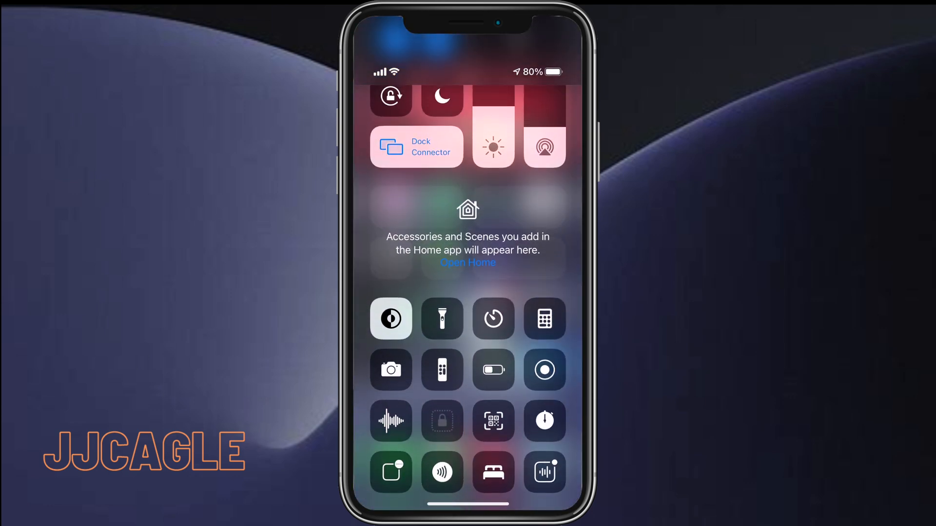
Tap NFC Tag Reader in Control Center to show the 'Hold Near Tag' prompt
left_click(441, 473)
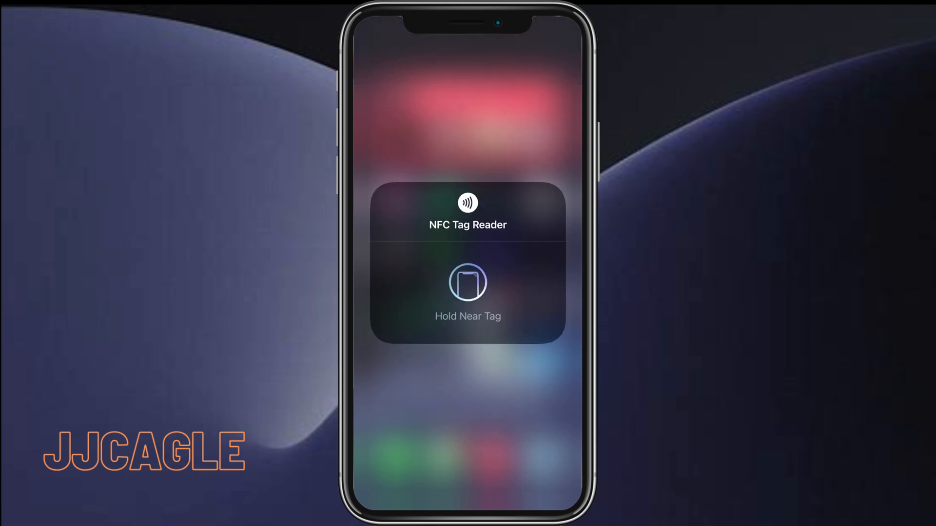